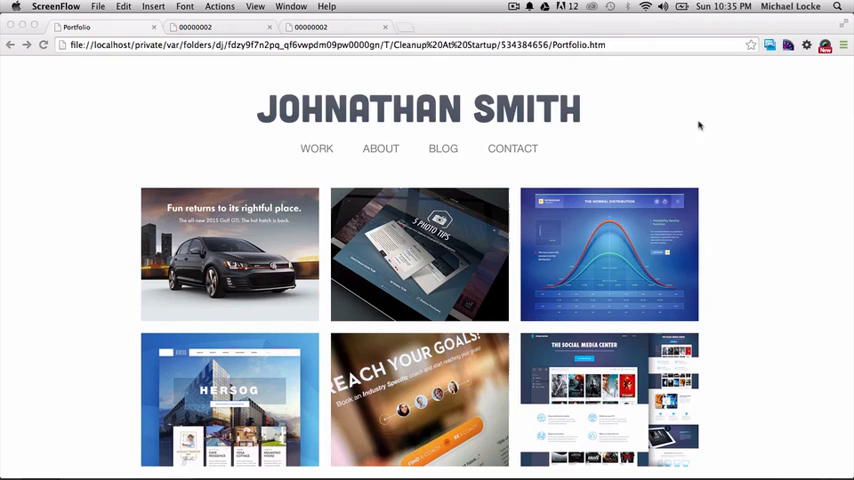
mouse_move(748, 137)
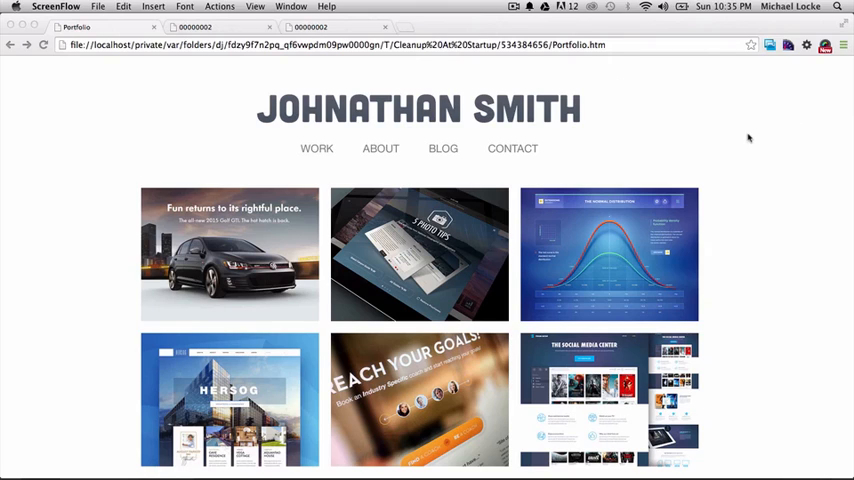
mouse_move(661, 113)
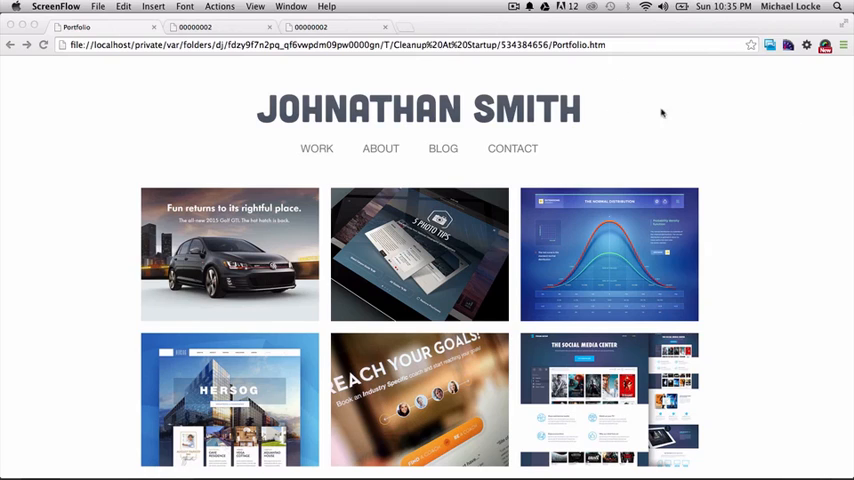
mouse_move(686, 110)
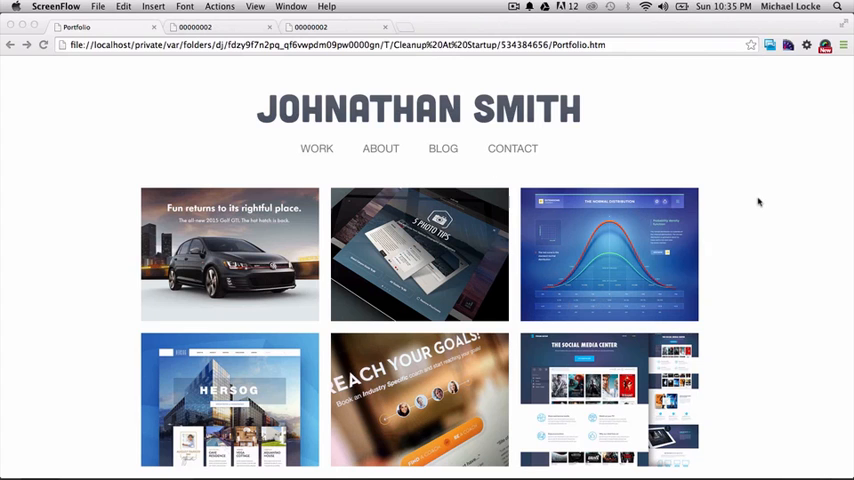
Scroll up and down through the portfolio thumbnail grid page.
scroll("down", 3)
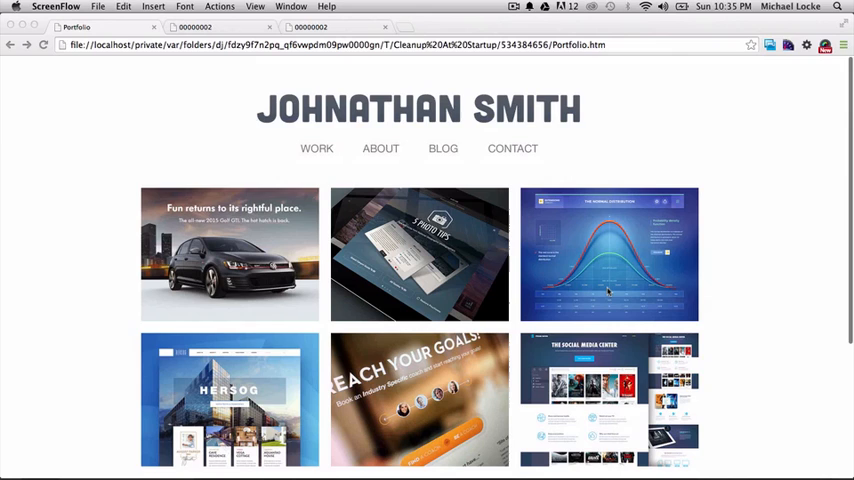
scroll("down", 3)
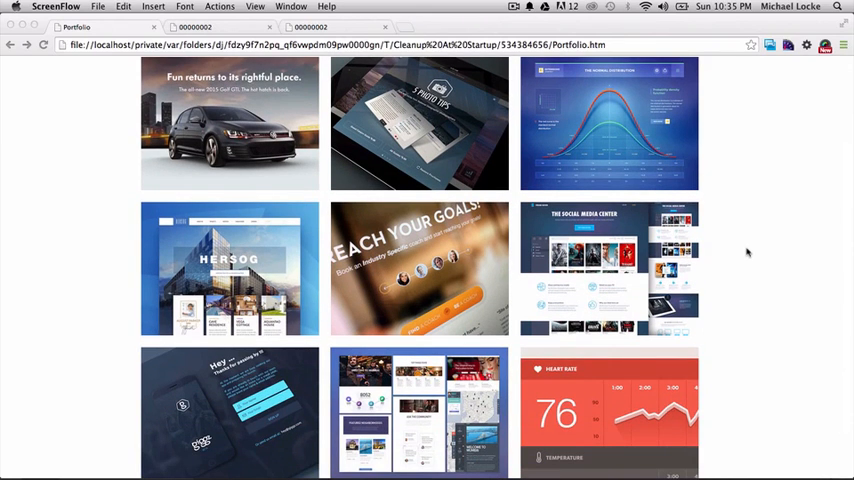
scroll("down", 3)
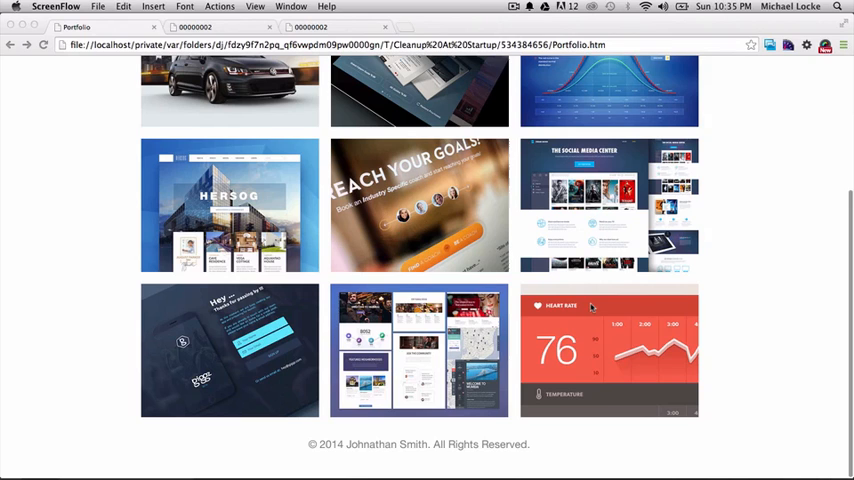
scroll("up", 3)
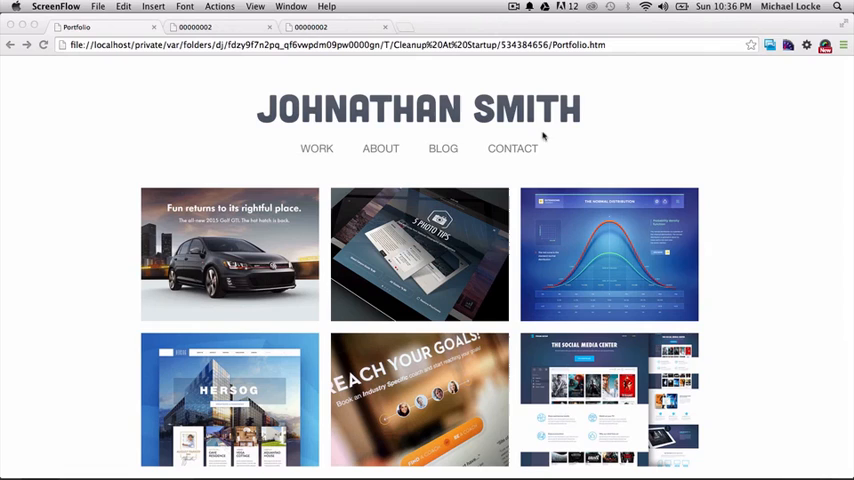
mouse_move(681, 158)
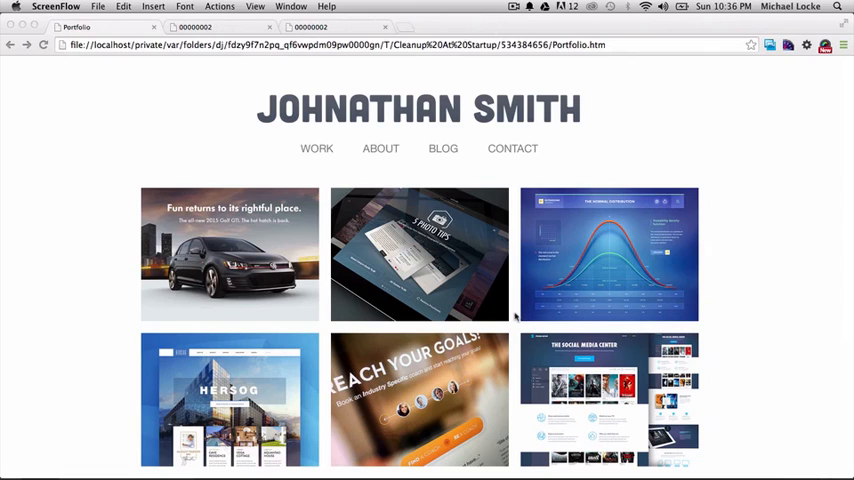
scroll("down", 3)
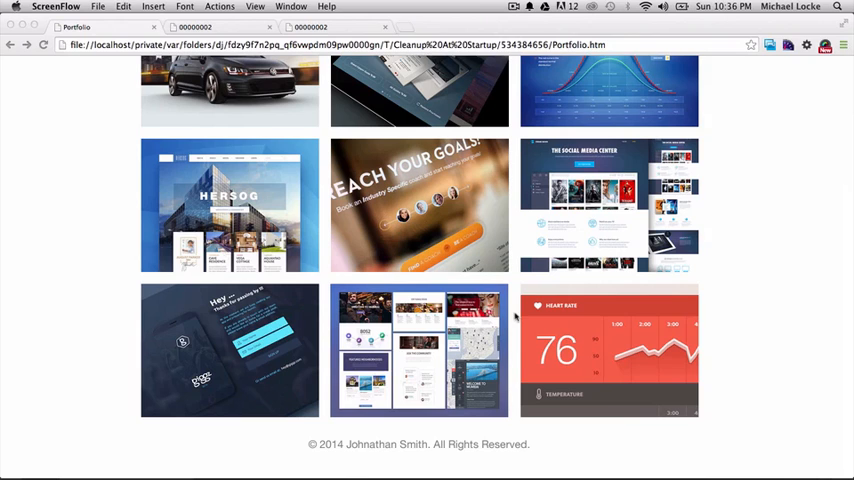
scroll("up", 3)
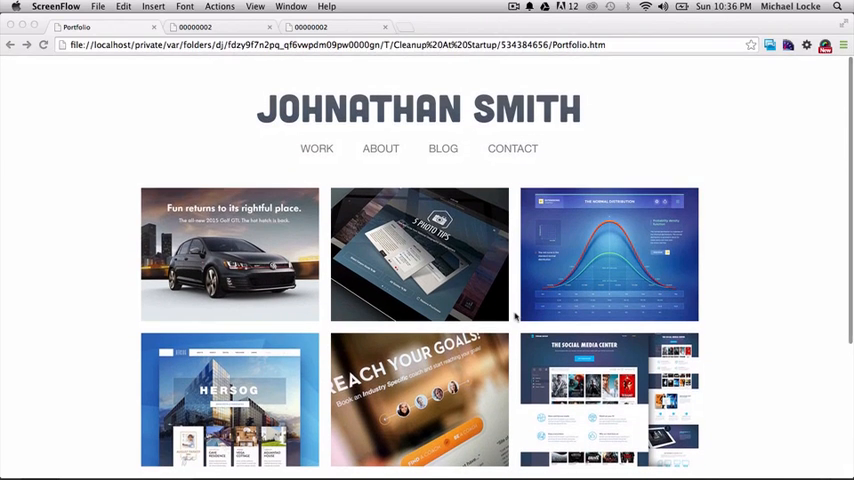
mouse_move(743, 189)
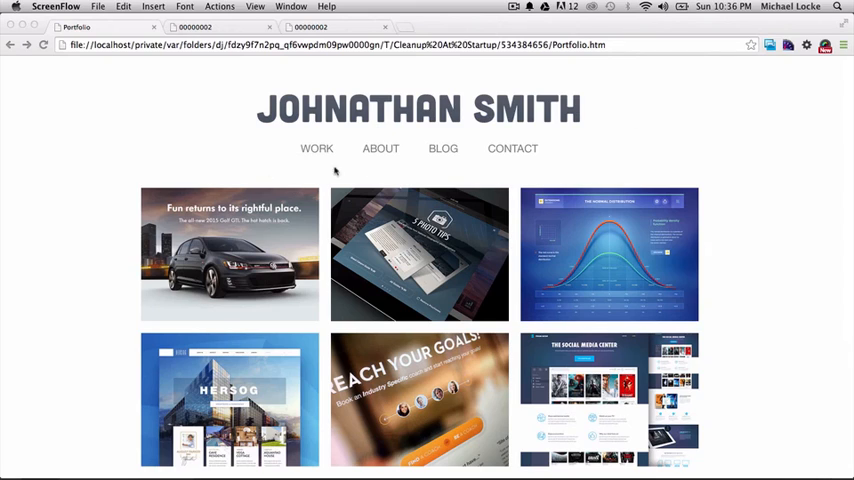
mouse_move(648, 150)
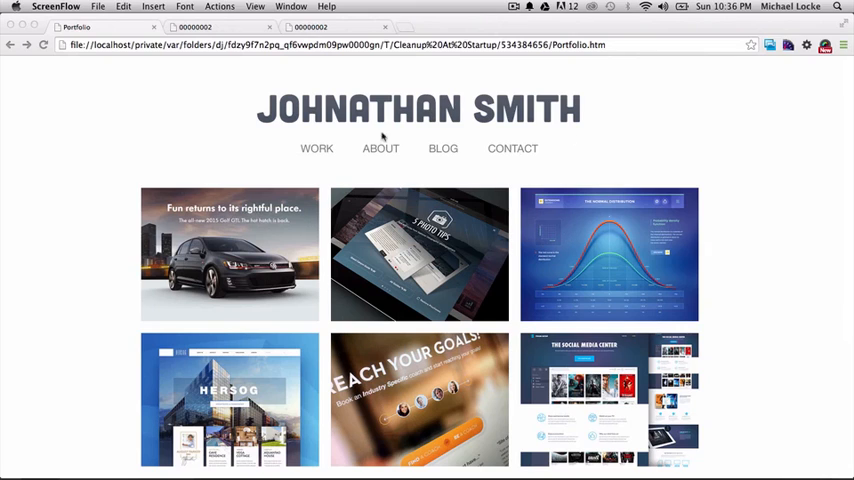
mouse_move(327, 166)
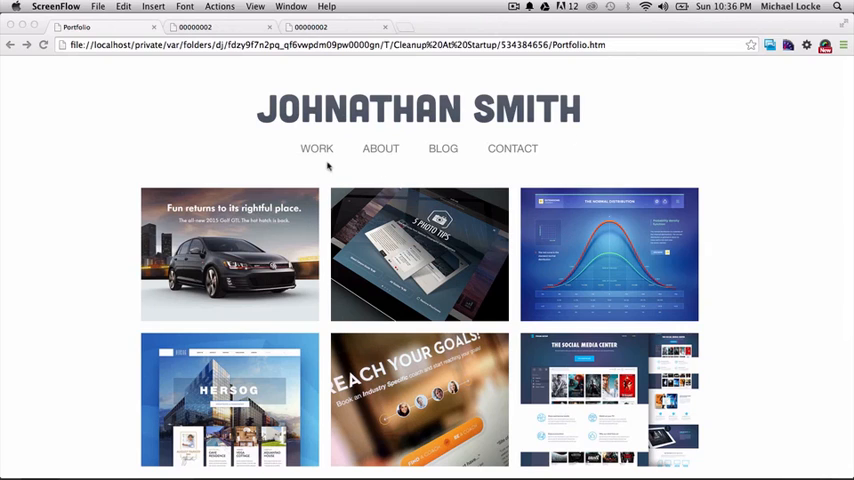
mouse_move(315, 235)
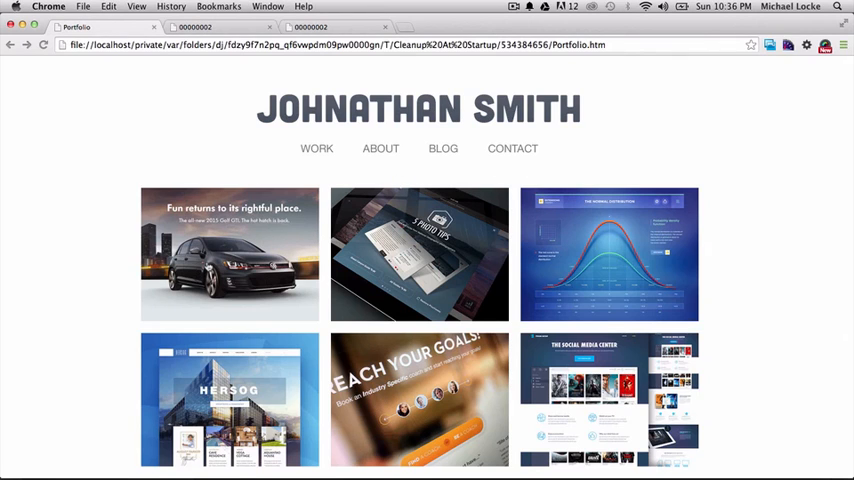
Open the Volkswagen Golf GTI full view, browse it, then return via WORK.
left_click(229, 254)
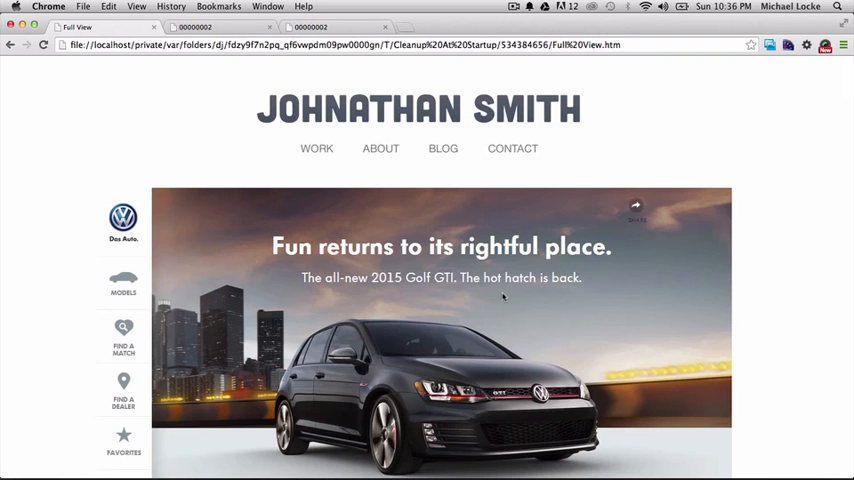
scroll("down", 3)
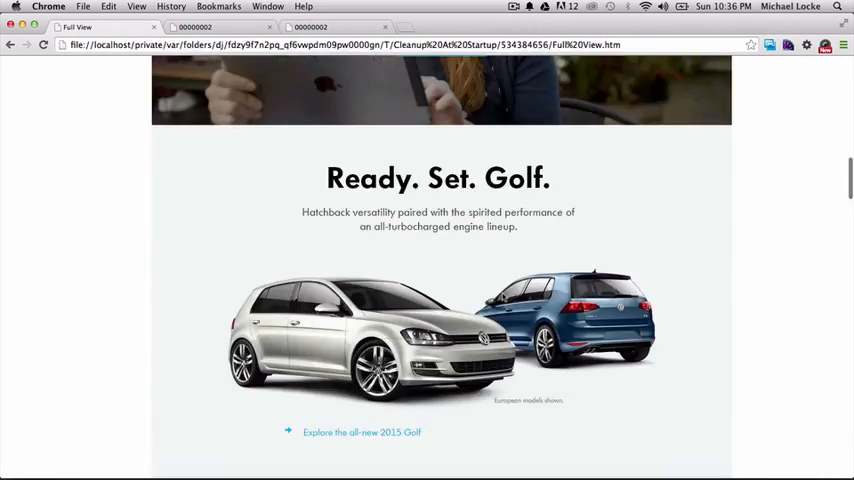
scroll("down", 3)
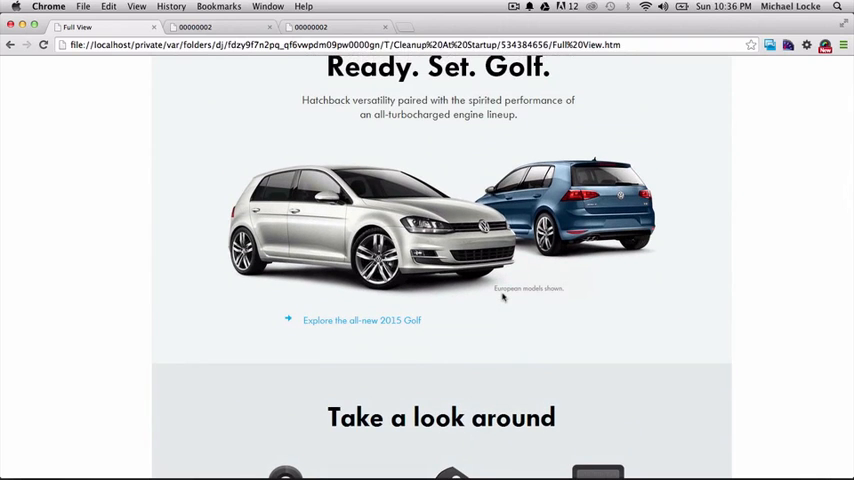
scroll("up", 3)
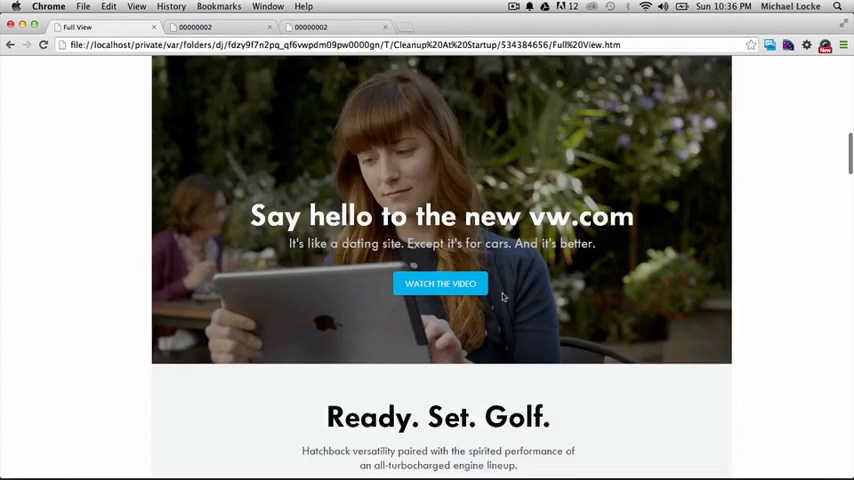
scroll("down", 3)
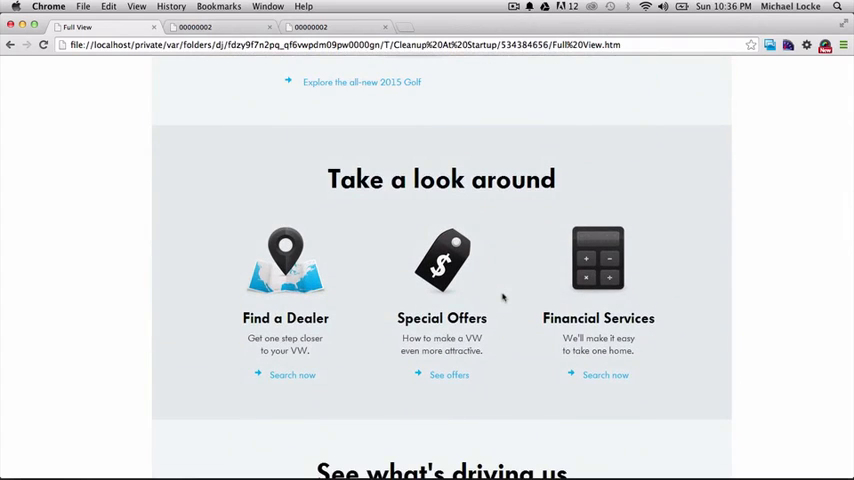
scroll("up", 3)
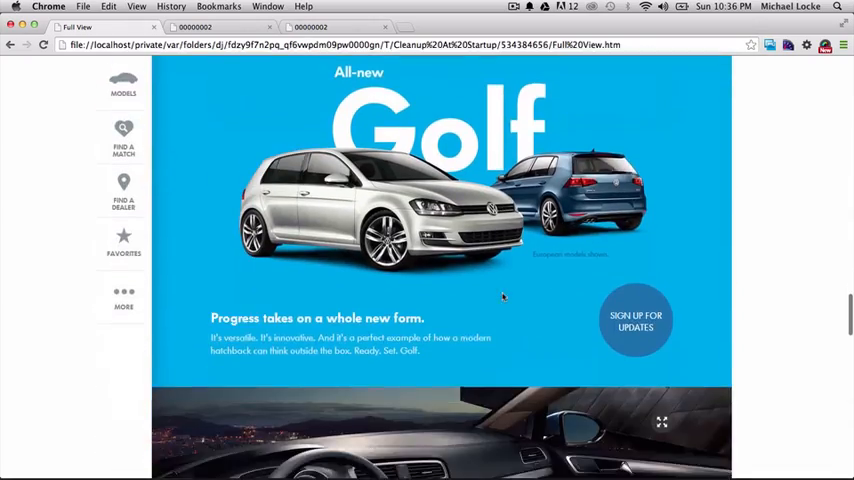
scroll("down", 3)
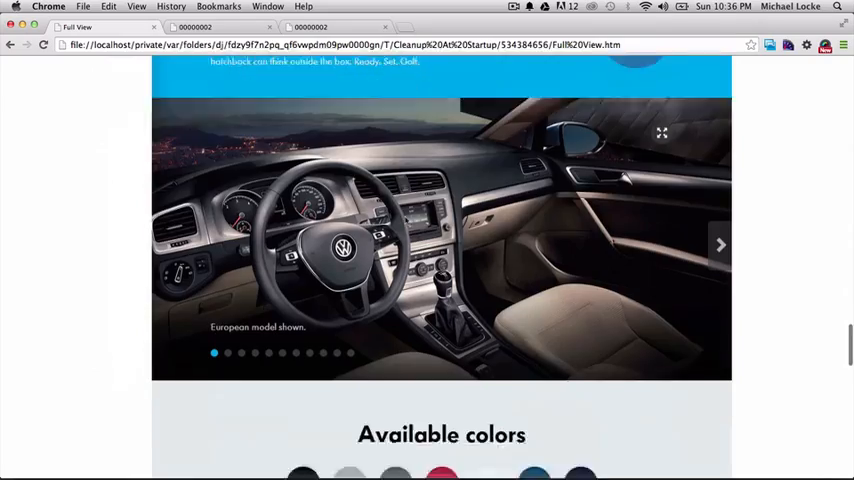
scroll("down", 3)
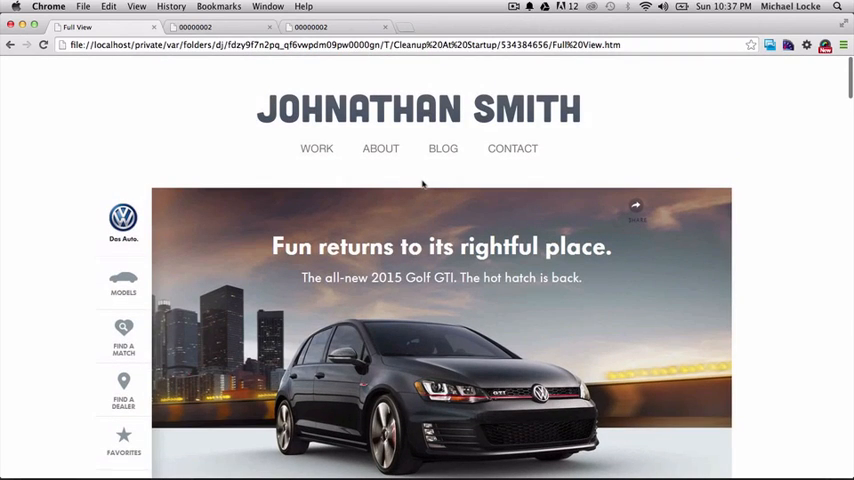
mouse_move(424, 184)
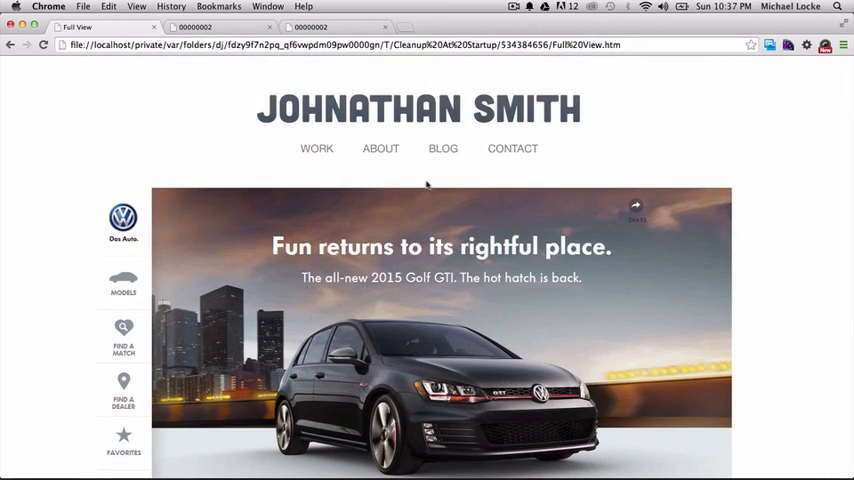
mouse_move(355, 180)
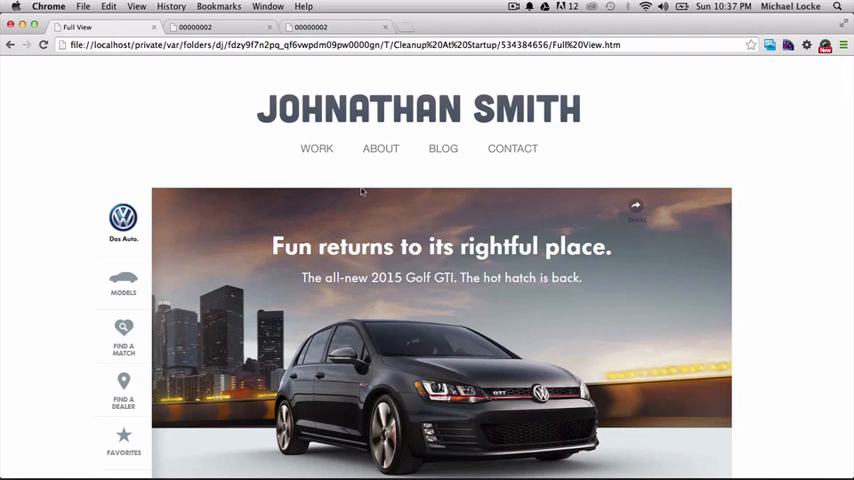
left_click(317, 148)
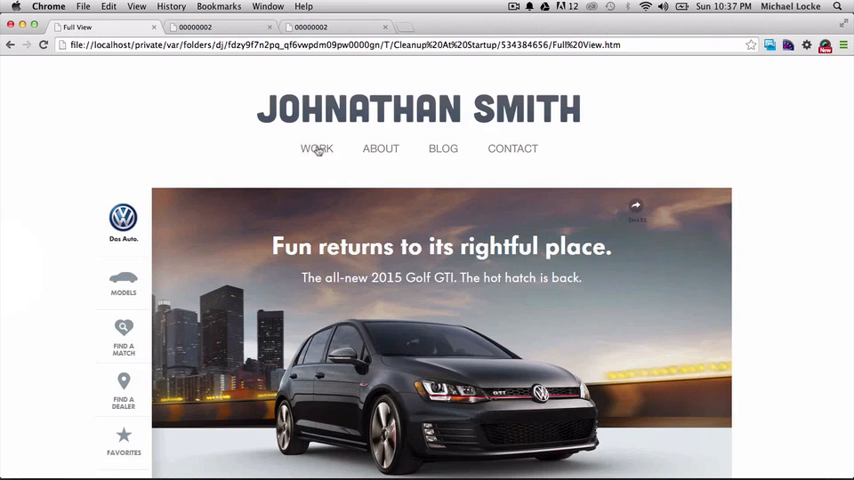
left_click(317, 148)
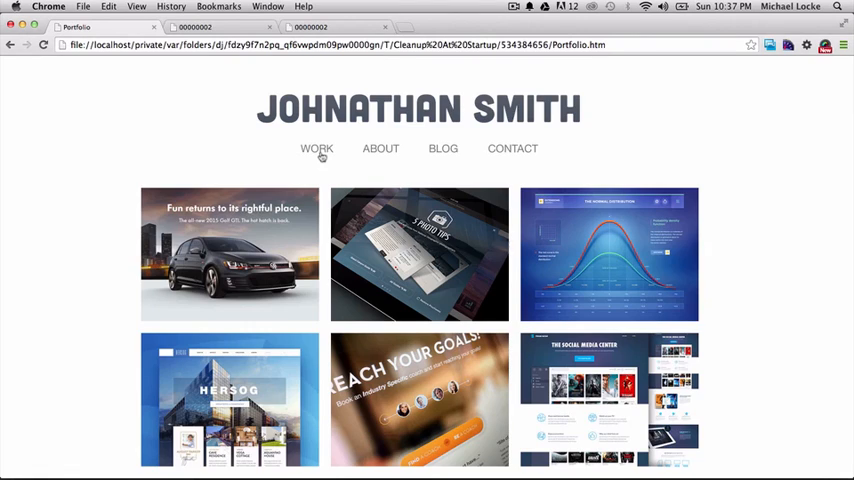
scroll("down", 3)
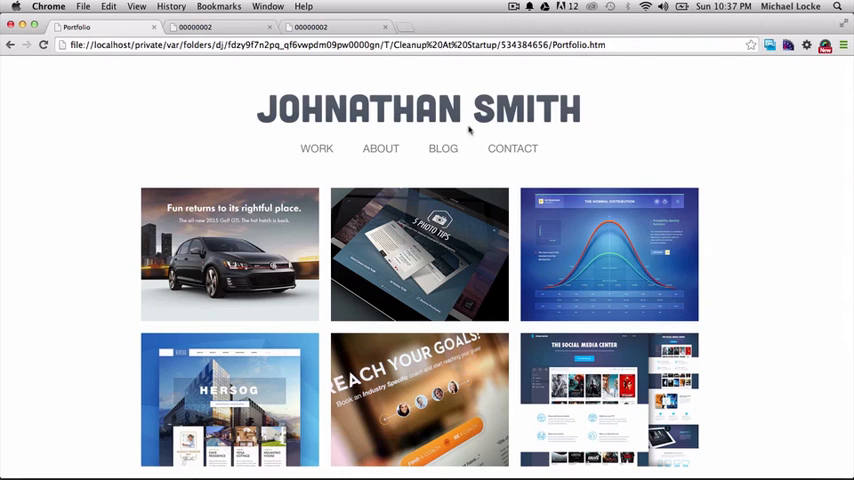
mouse_move(527, 118)
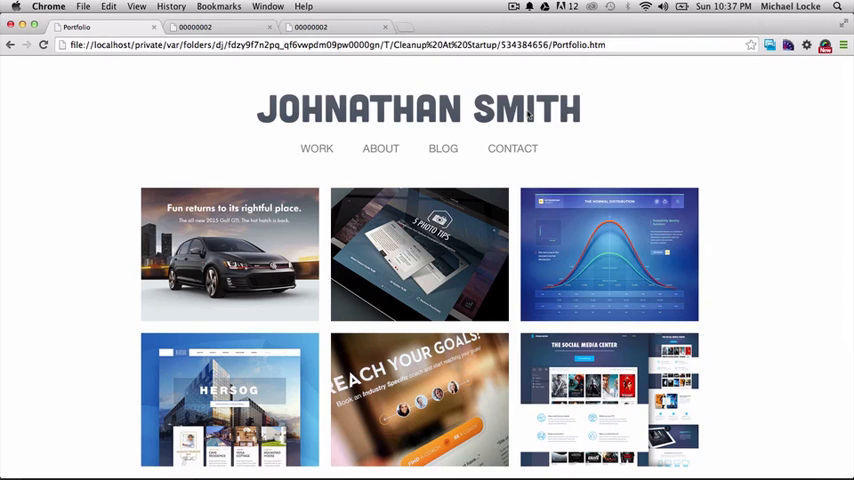
mouse_move(357, 118)
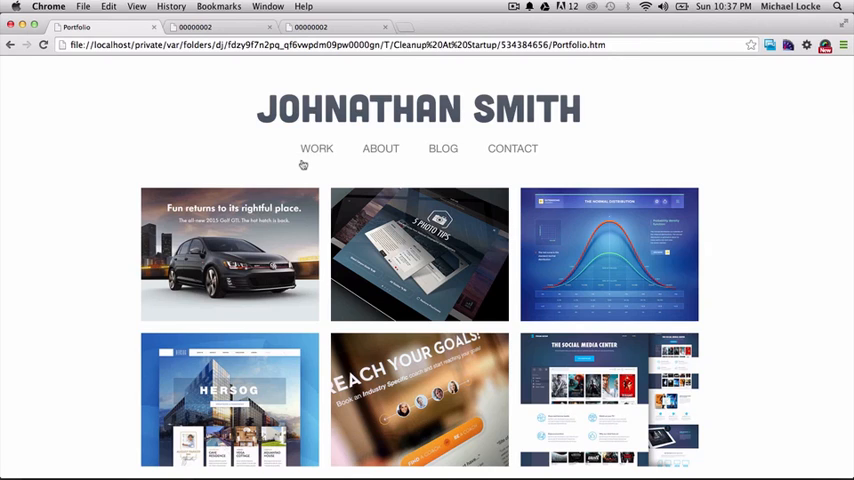
mouse_move(590, 105)
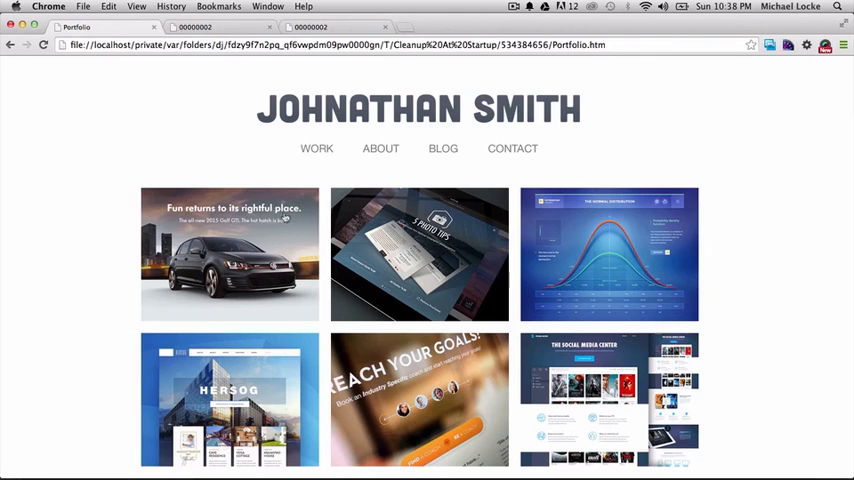
left_click(229, 254)
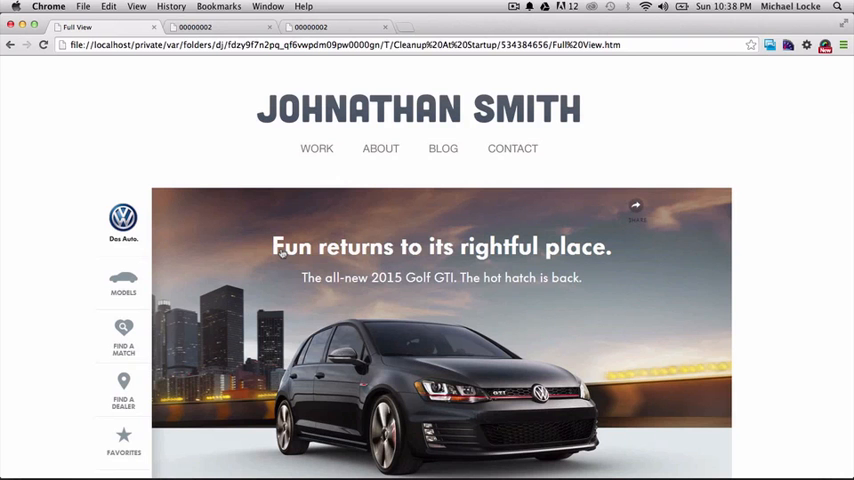
scroll("down", 3)
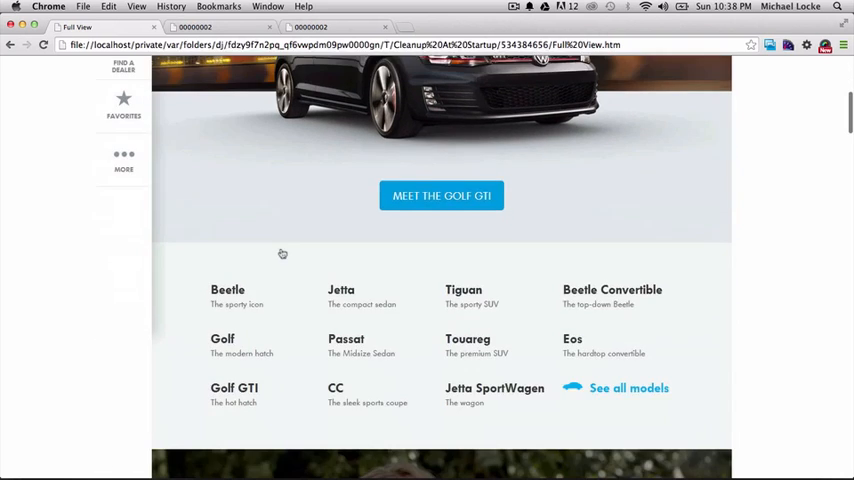
scroll("up", 3)
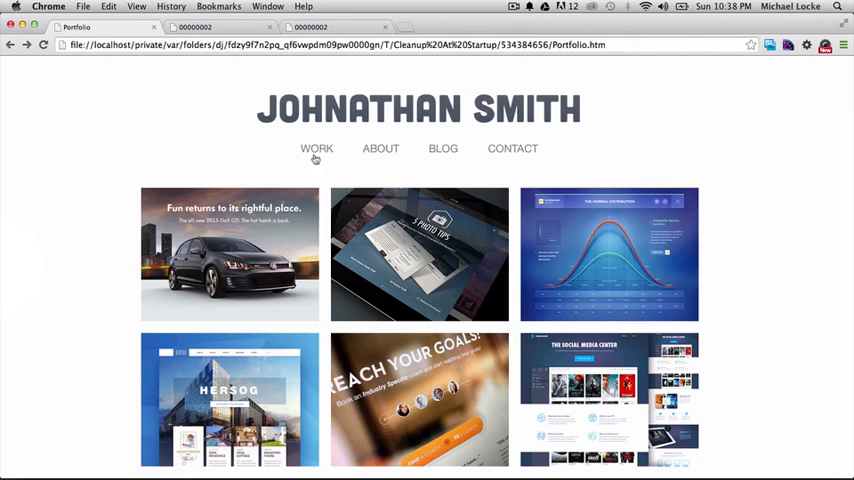
mouse_move(724, 208)
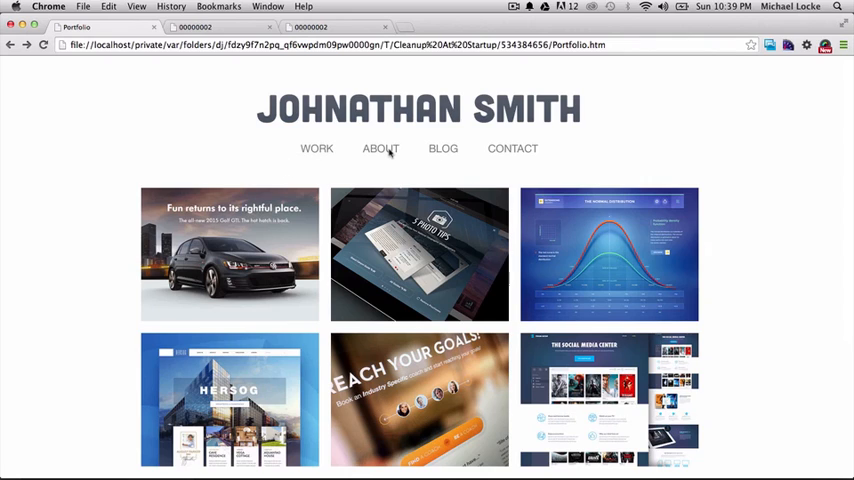
mouse_move(393, 160)
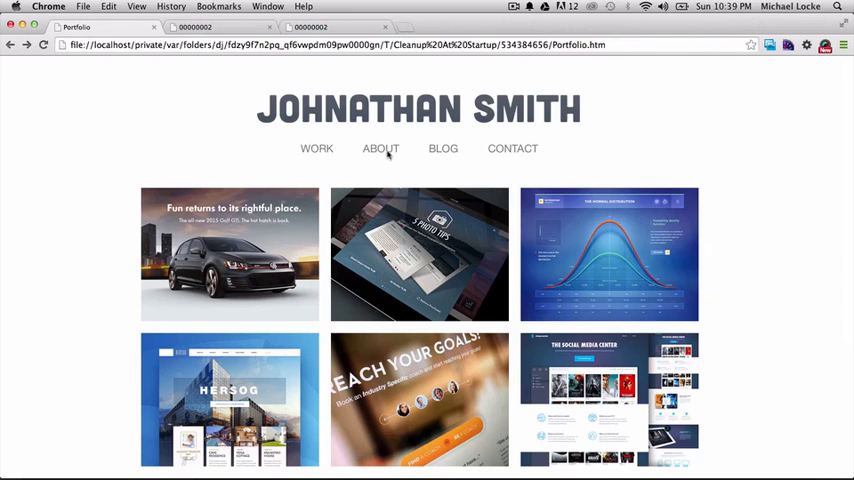
mouse_move(510, 154)
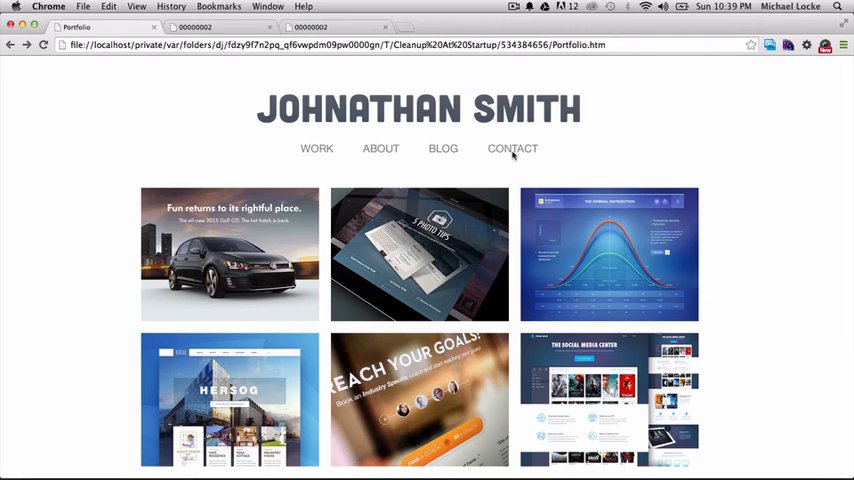
mouse_move(546, 157)
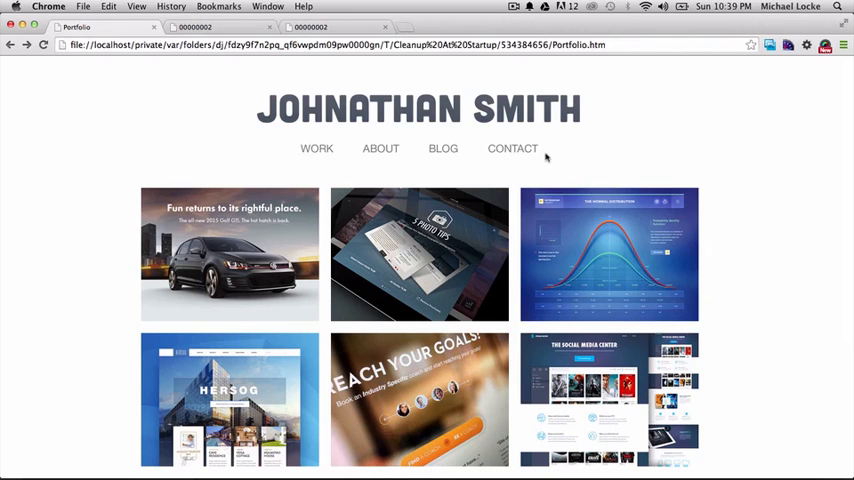
scroll("down", 3)
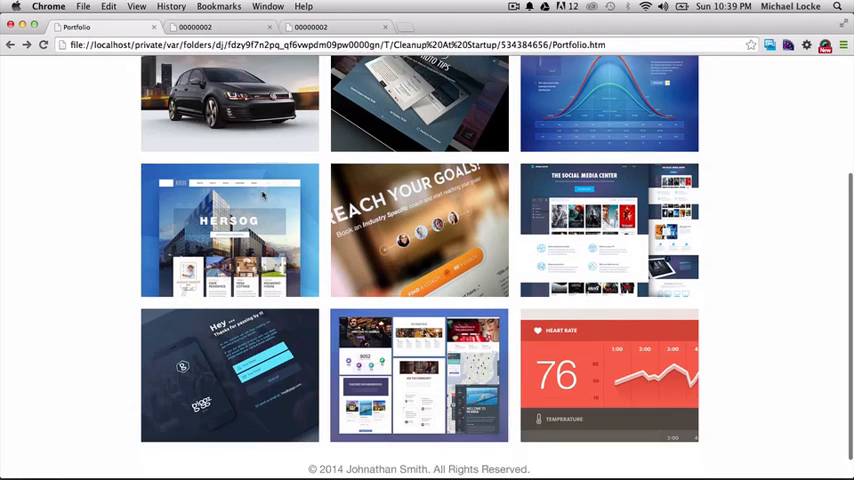
scroll("up", 3)
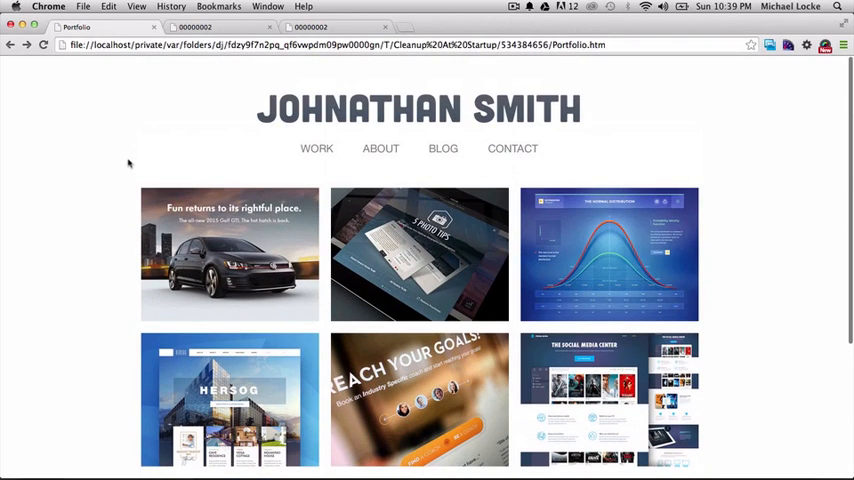
mouse_move(256, 183)
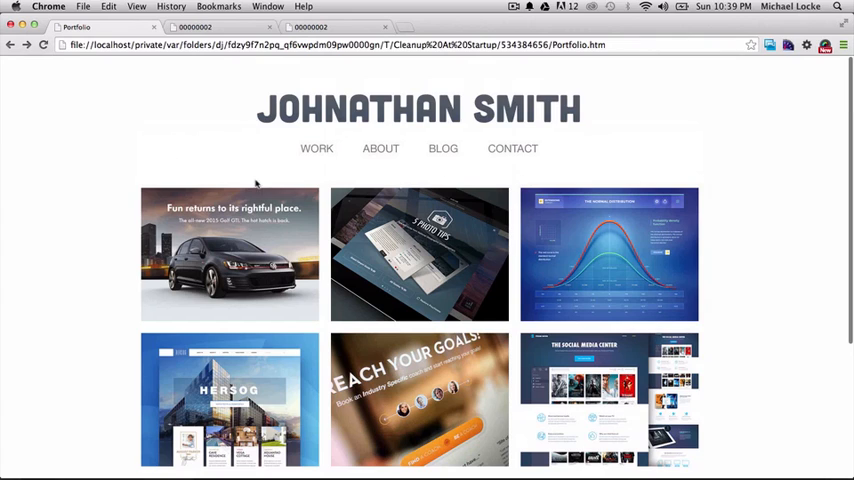
mouse_move(702, 186)
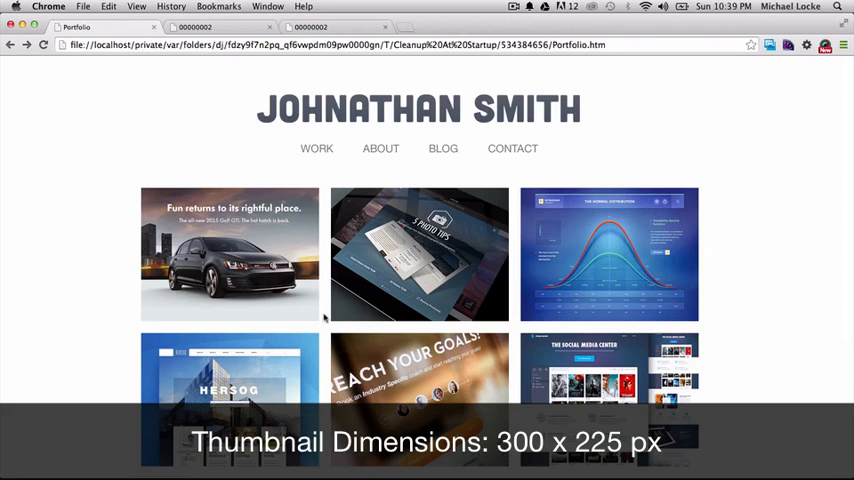
mouse_move(135, 273)
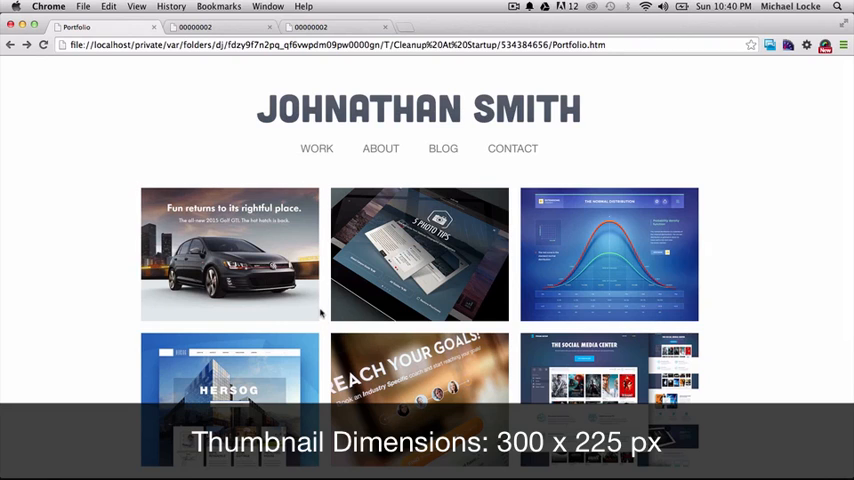
mouse_move(328, 192)
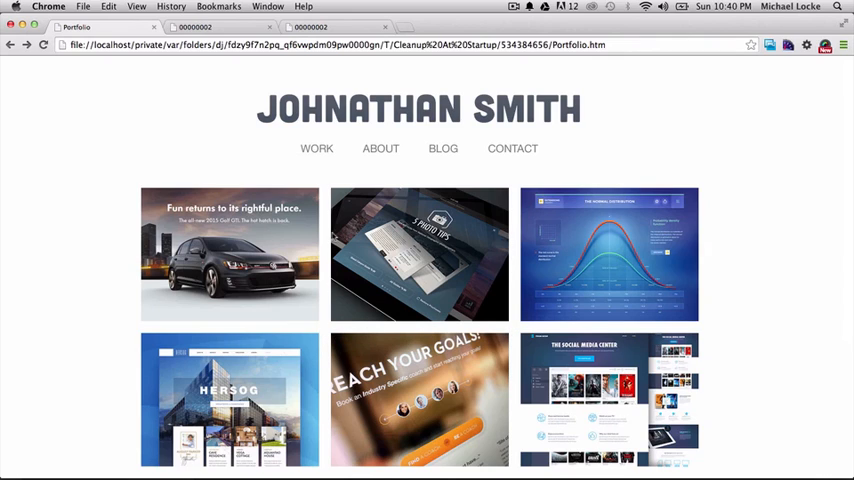
mouse_move(335, 330)
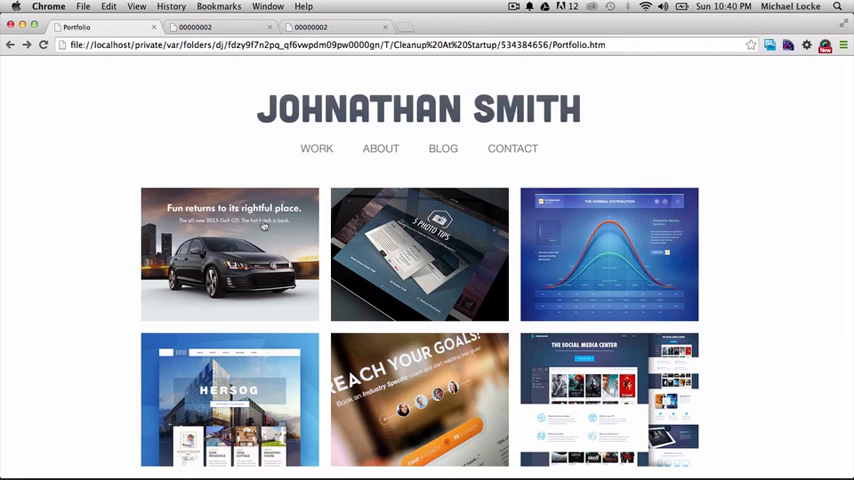
mouse_move(325, 203)
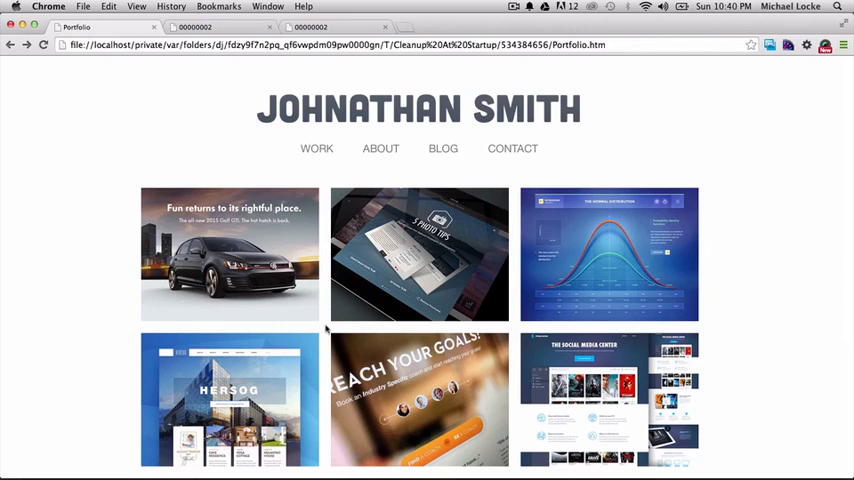
mouse_move(393, 290)
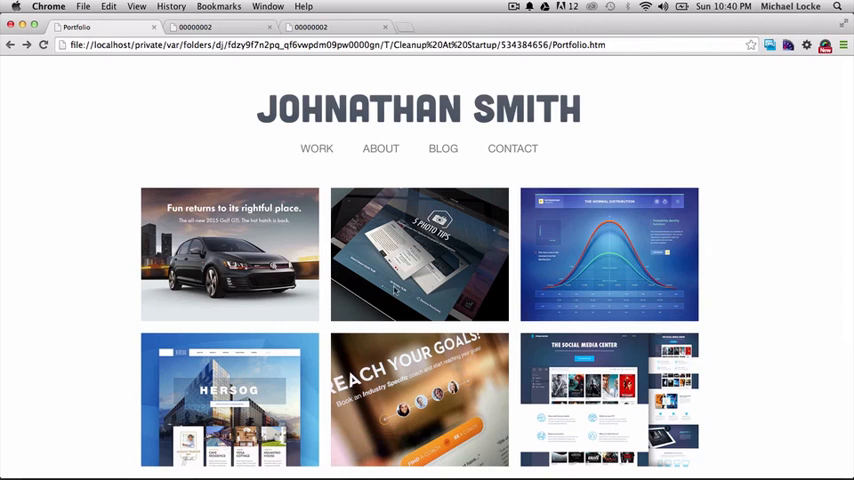
Scroll down the Johnathan Smith portfolio grid to review header, nav links and thumbnails.
scroll("down", 3)
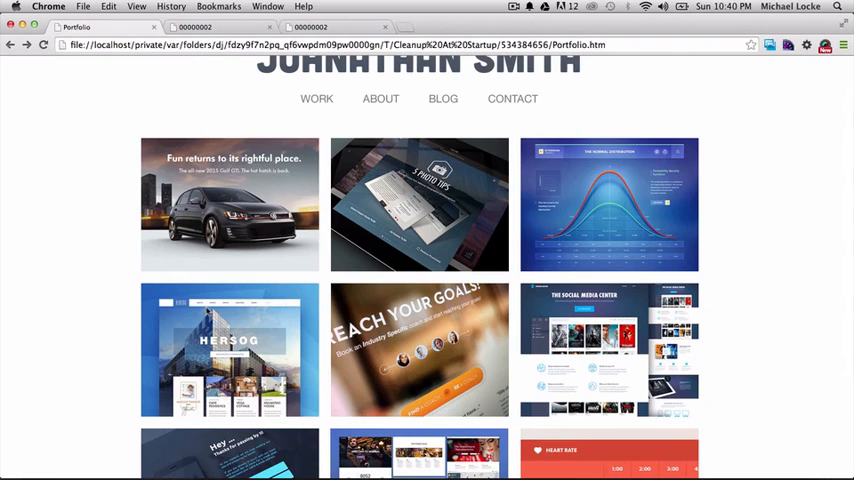
scroll("down", 3)
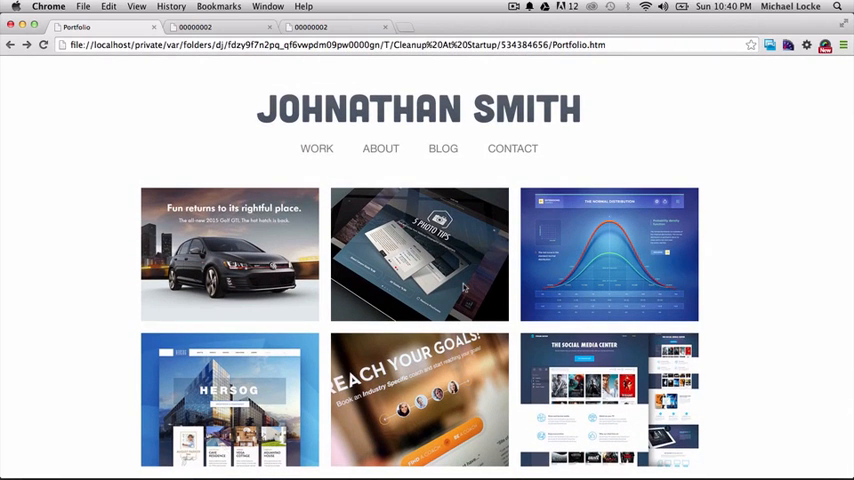
scroll("down", 3)
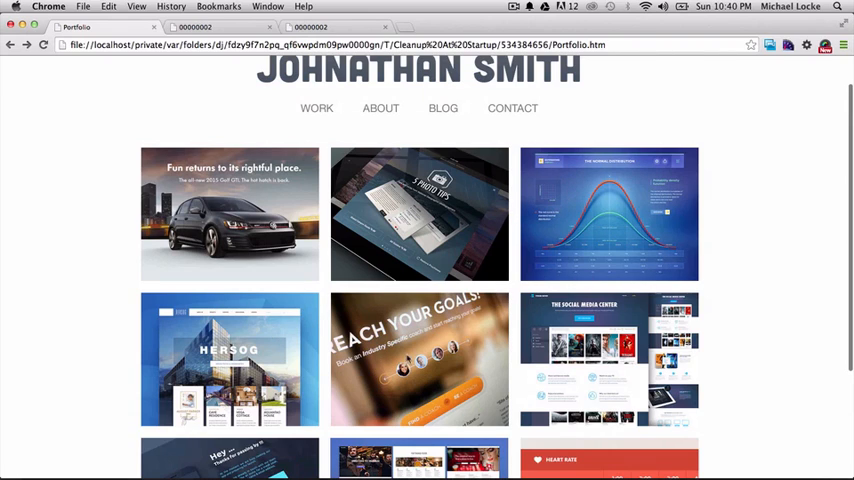
scroll("down", 3)
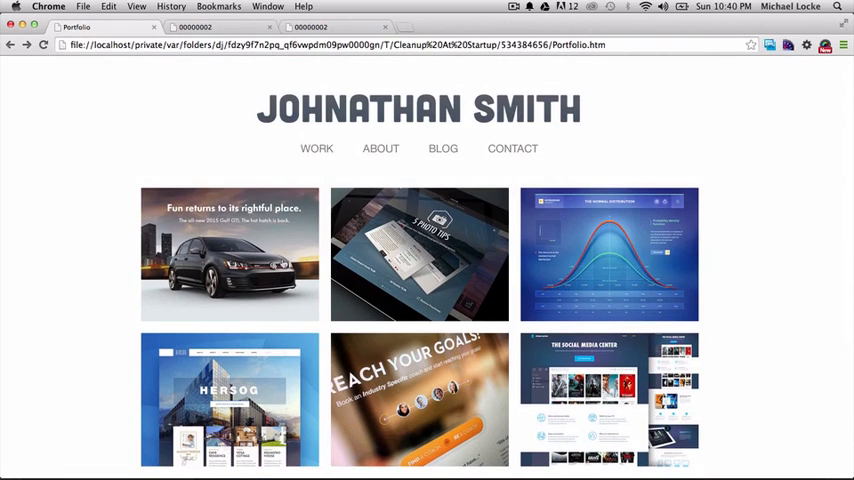
Open the Volkswagen Golf GTI full-view page and scroll down past its news footer.
left_click(229, 254)
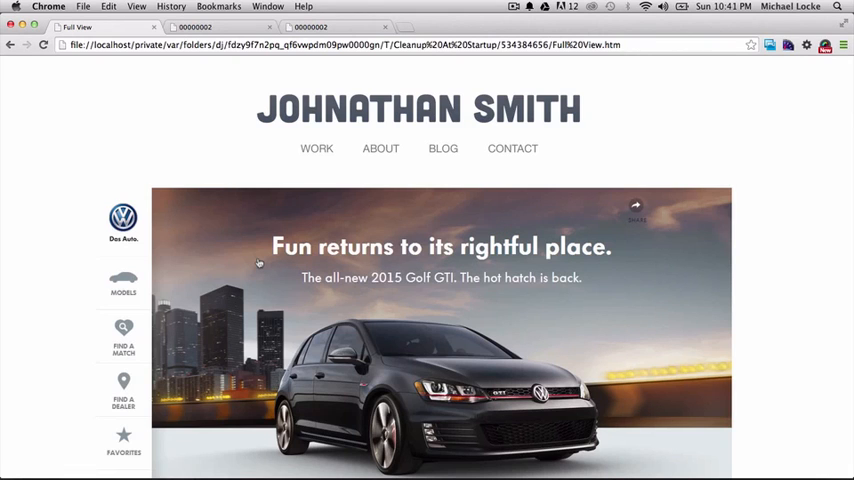
scroll("down", 3)
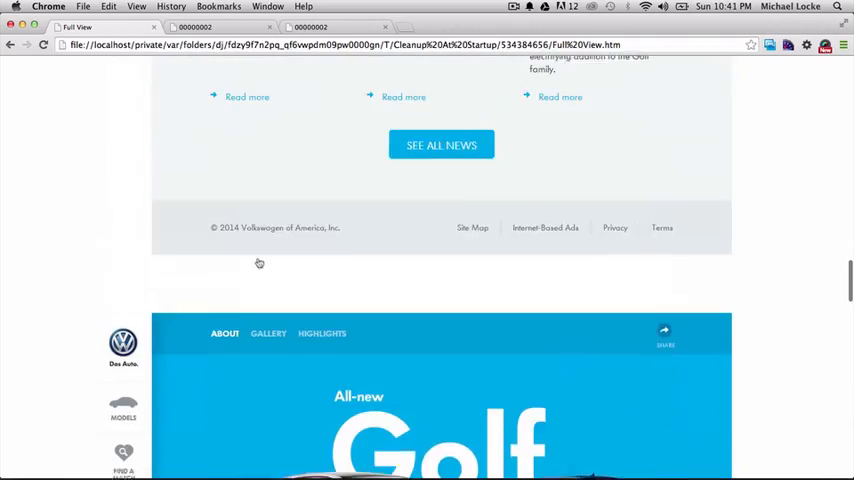
scroll("down", 3)
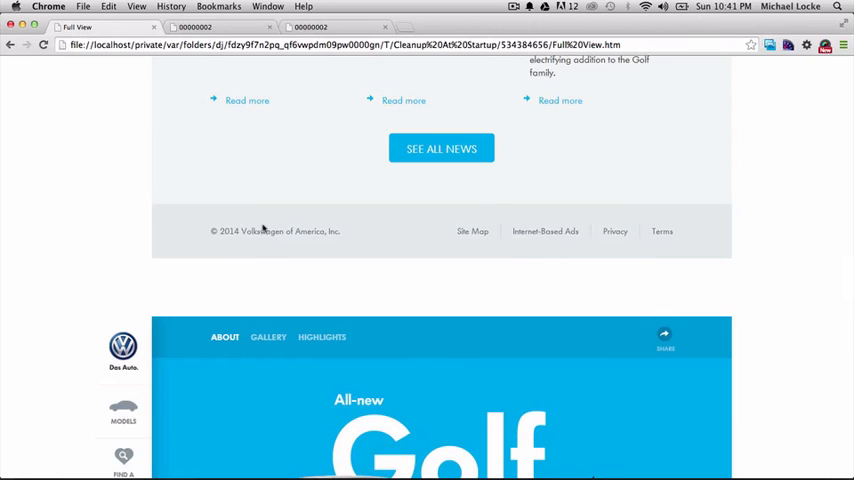
scroll("down", 3)
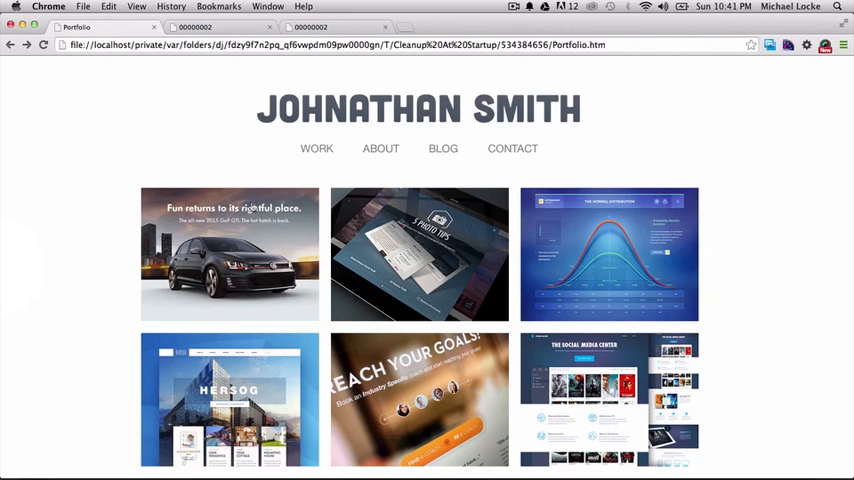
mouse_move(248, 183)
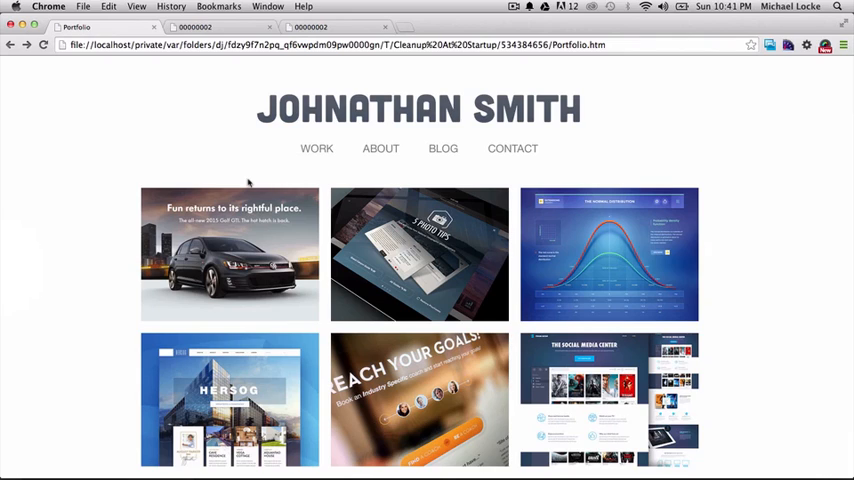
mouse_move(283, 208)
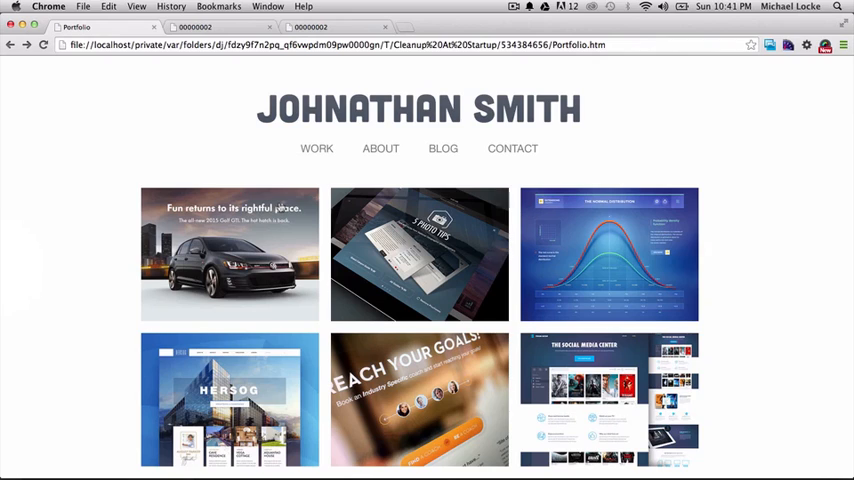
mouse_move(790, 184)
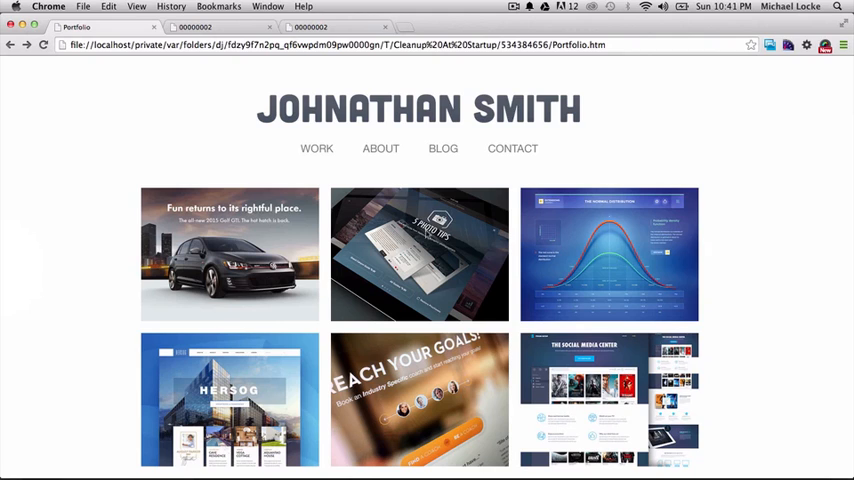
Reopen the Golf GTI project's full-view page from the Volkswagen thumbnail.
left_click(229, 254)
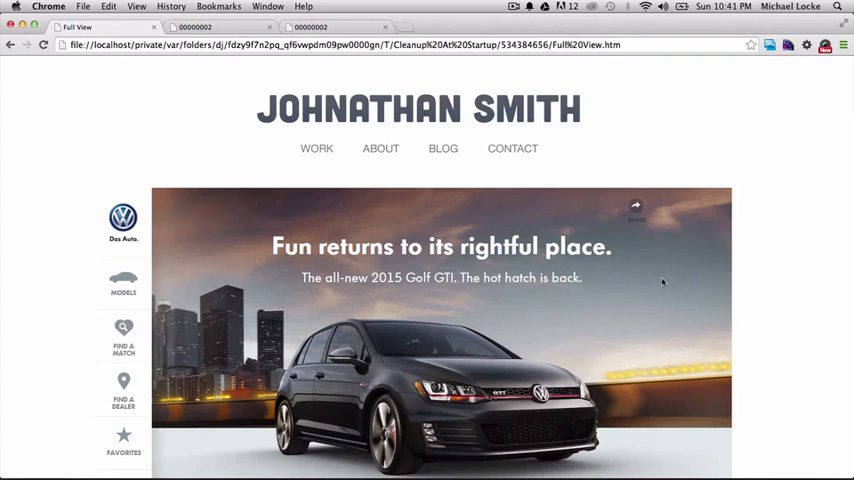
left_click(317, 148)
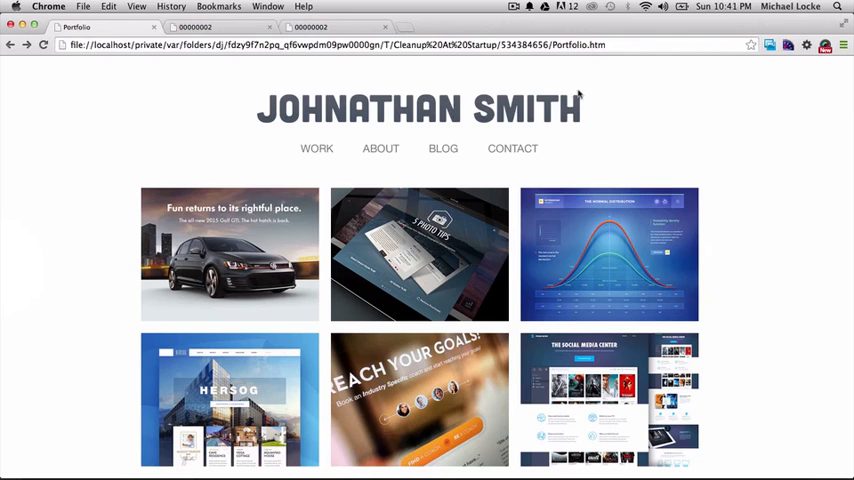
mouse_move(785, 160)
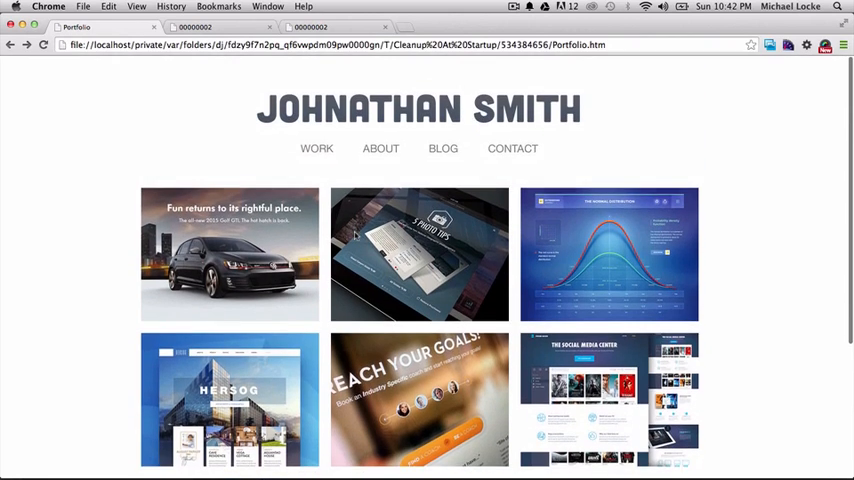
scroll("down", 3)
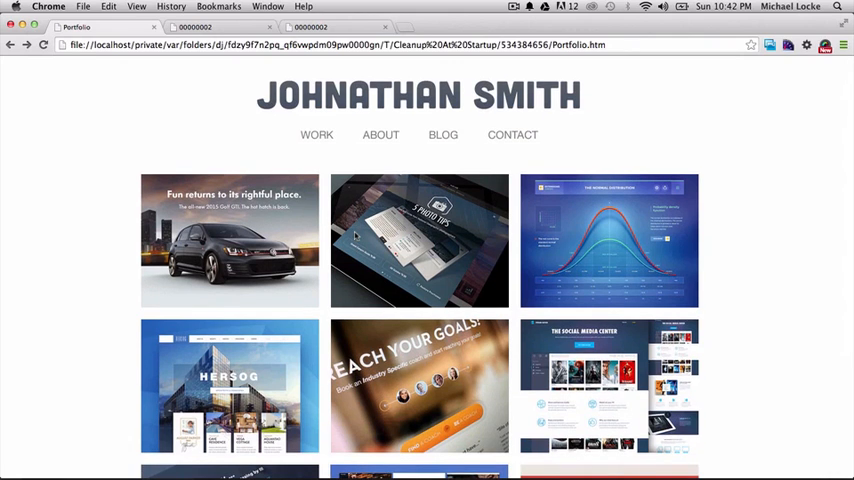
scroll("down", 3)
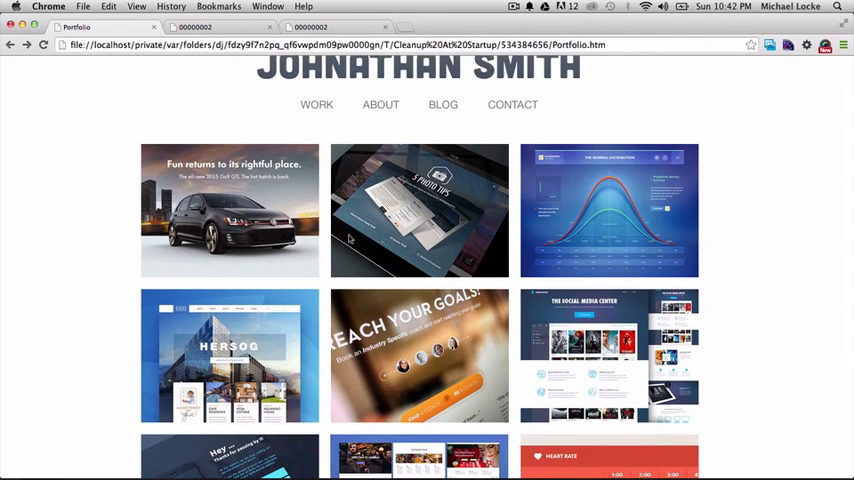
mouse_move(325, 293)
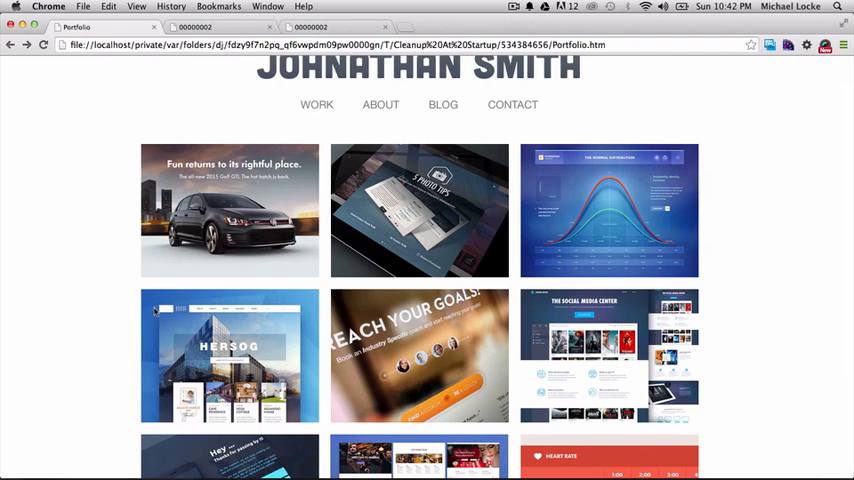
mouse_move(432, 349)
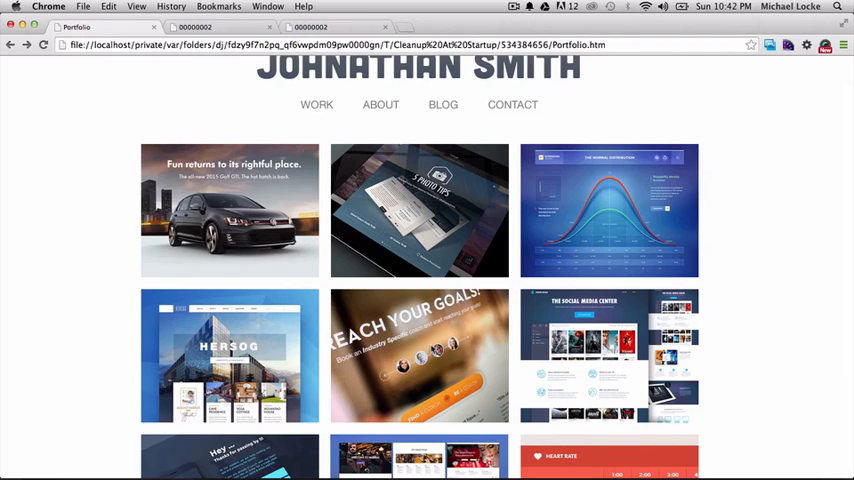
mouse_move(405, 350)
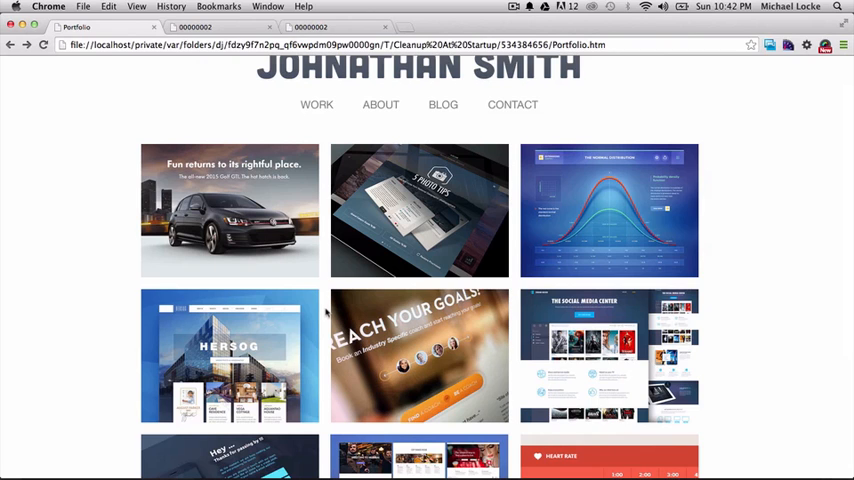
scroll("down", 3)
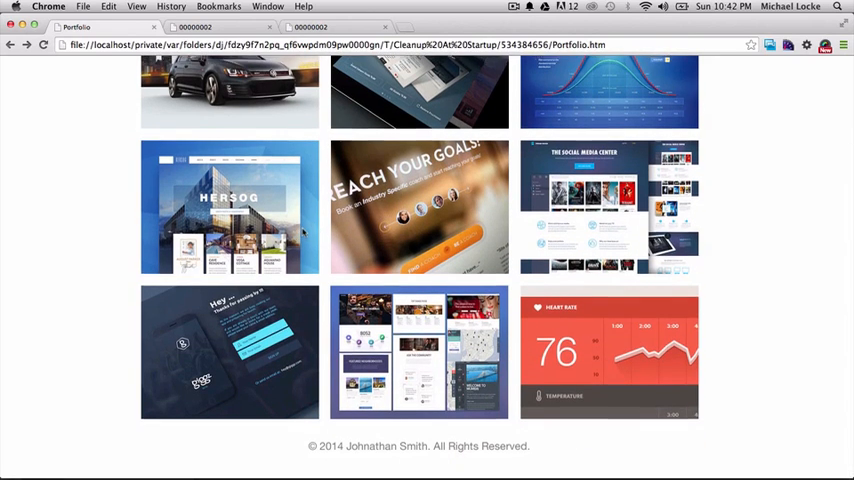
scroll("up", 3)
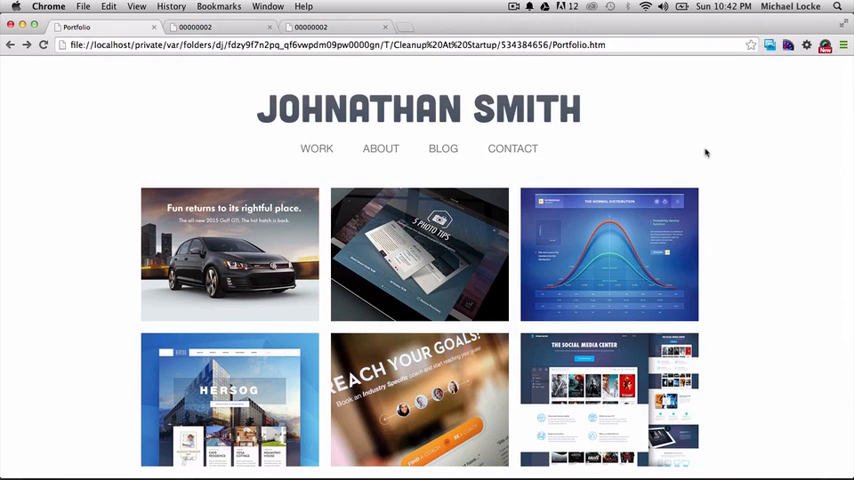
mouse_move(375, 63)
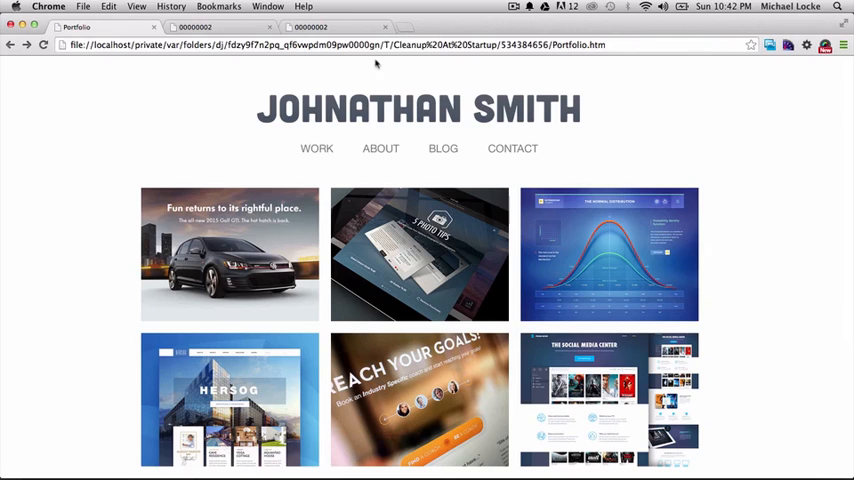
Switch to the second 00000002 tab and scroll the grid wireframe to its footer.
left_click(310, 26)
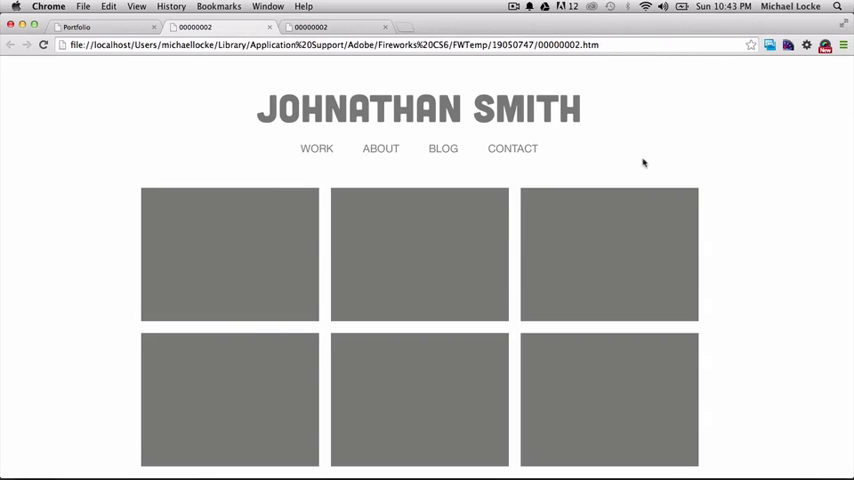
scroll("down", 3)
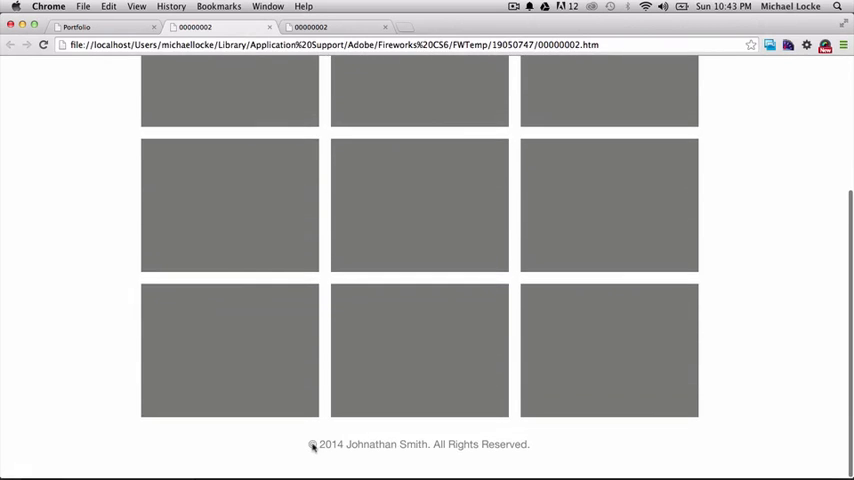
mouse_move(470, 453)
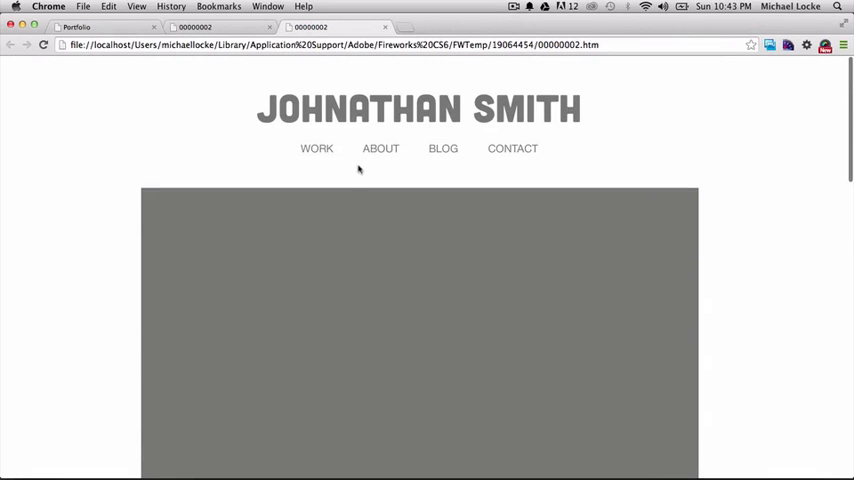
Scroll partway down the full-view wireframe with its large grey placeholder.
scroll("down", 3)
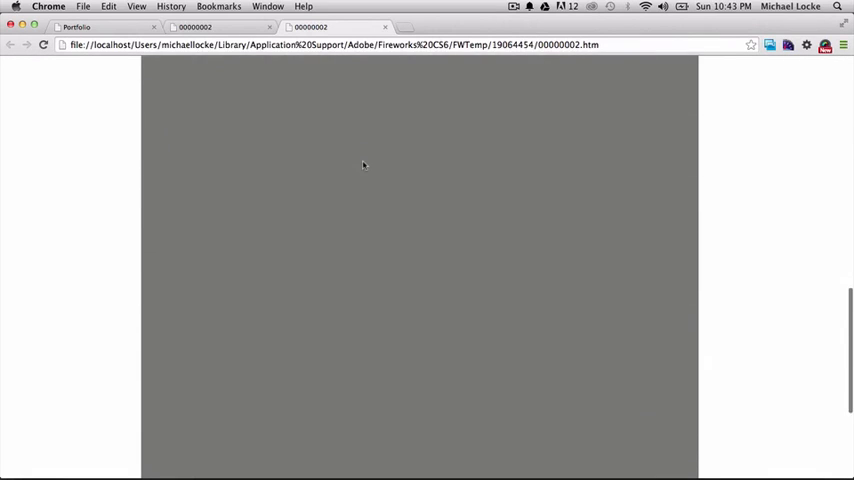